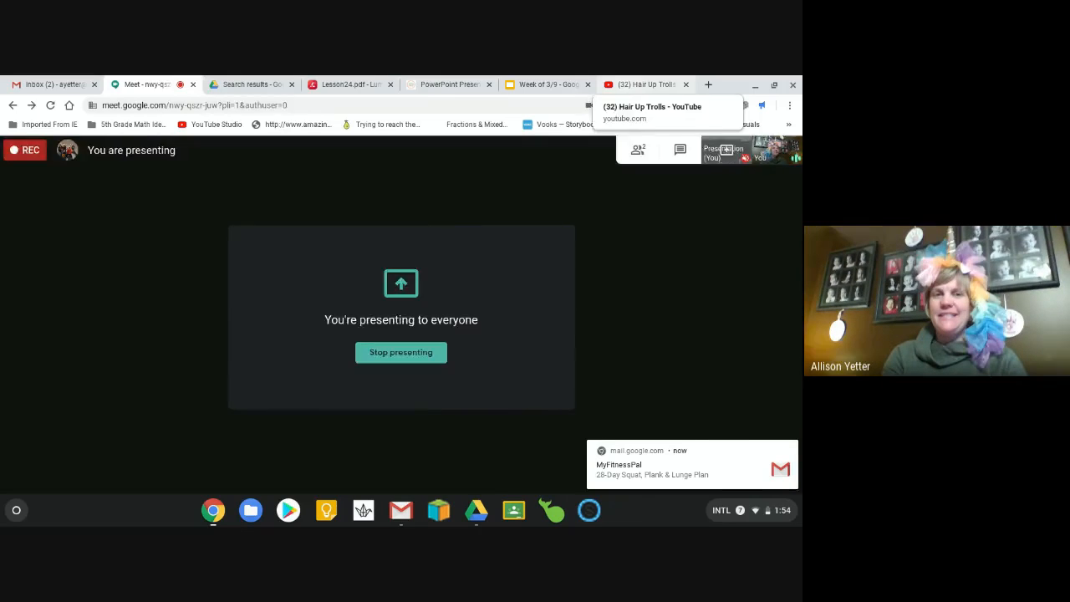
# Switch to the Hair Up Trolls YouTube tab and play the video to 0:49
pyautogui.click(648, 84)
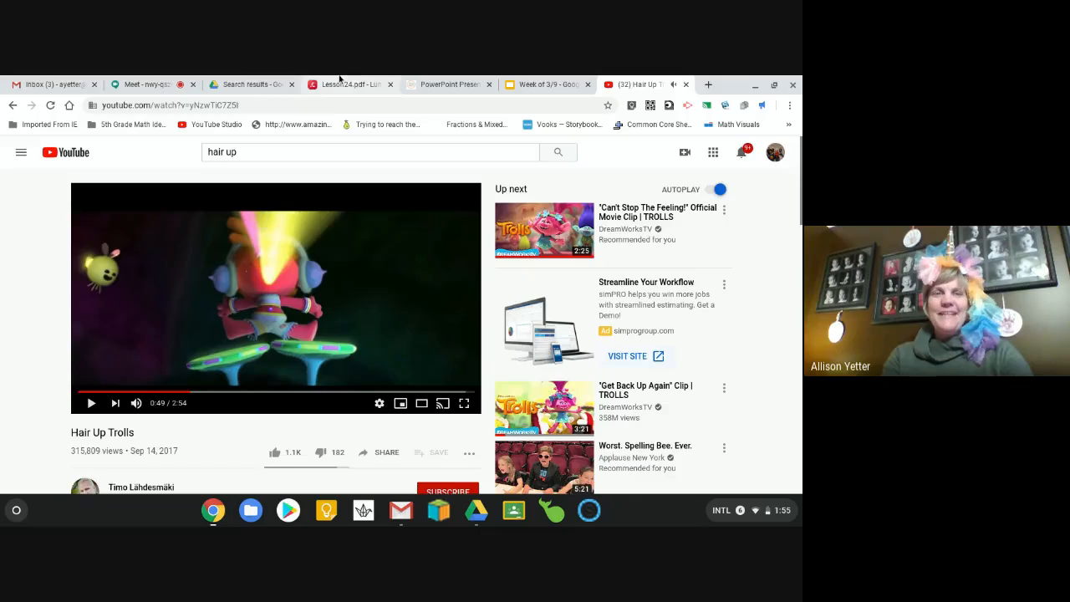
# Share the Week of 3/9 slide deck showing the Happy Tuesday agenda slide
pyautogui.click(142, 85)
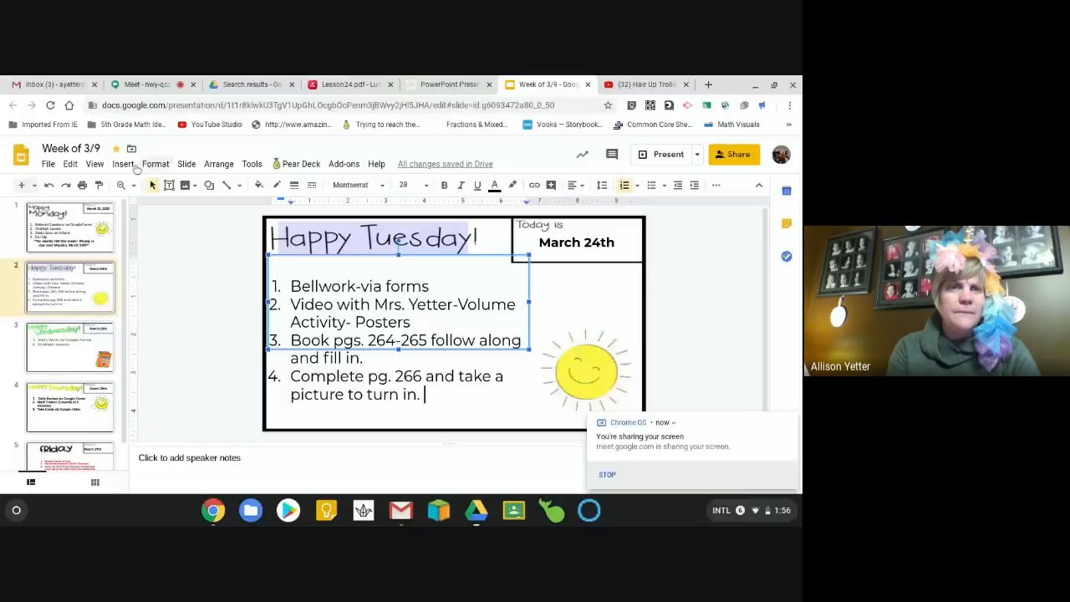
# Dismiss the Chrome OS screen-sharing notice covering the Happy Tuesday slide
pyautogui.click(94, 163)
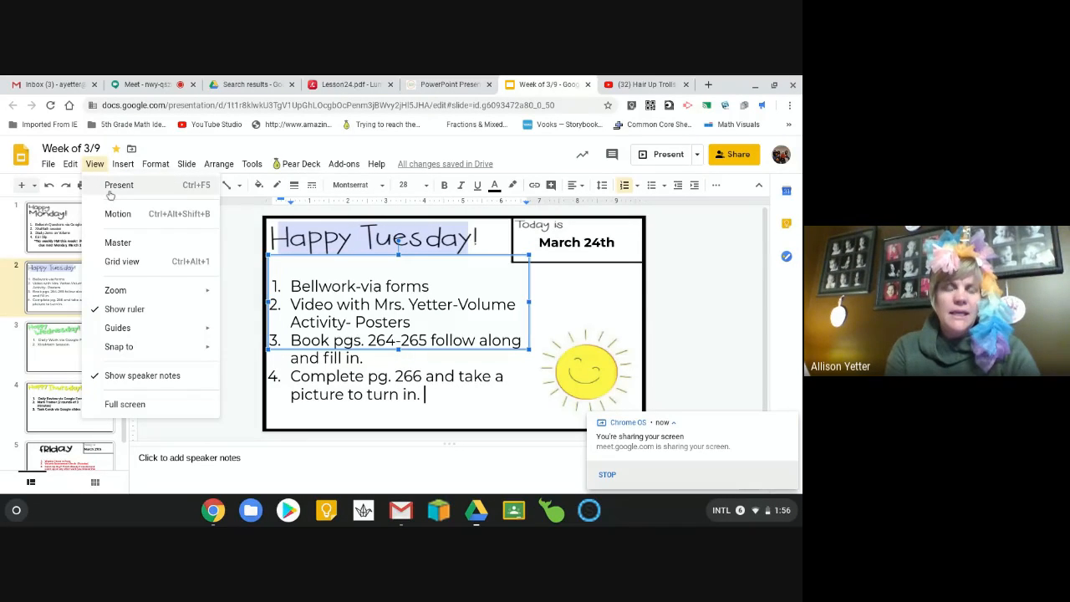
pyautogui.click(118, 185)
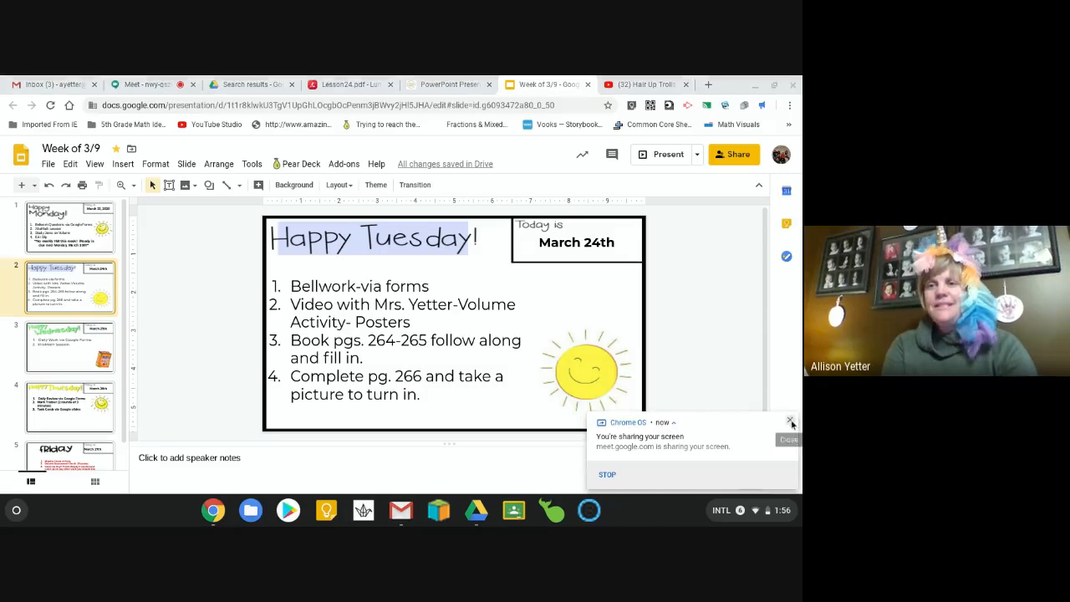
pyautogui.click(790, 420)
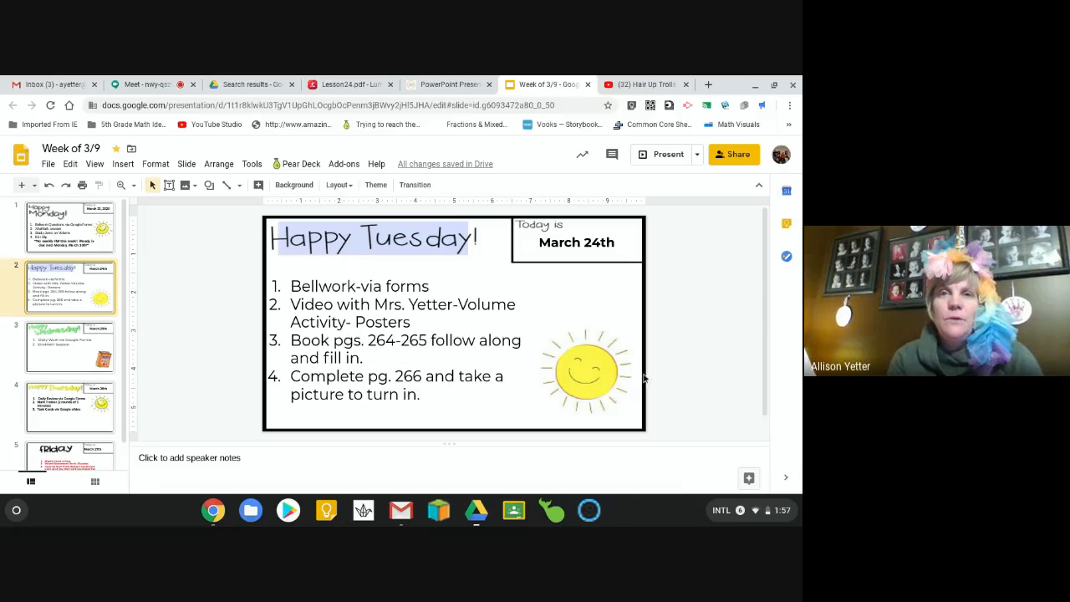
# Bring up the volume vocabulary PDF and scroll through its opening pages
pyautogui.click(449, 84)
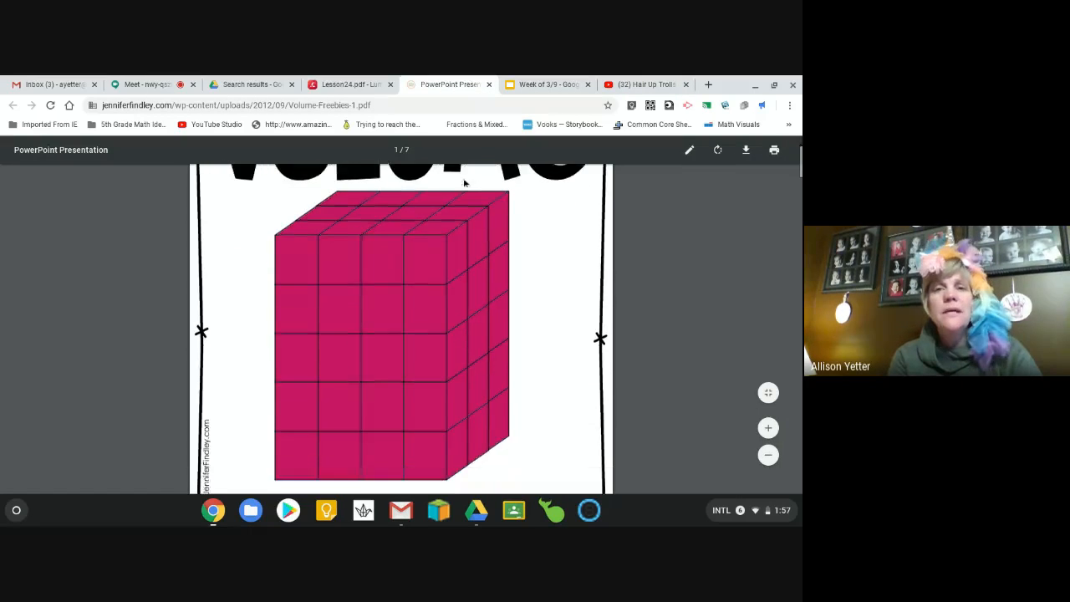
pyautogui.scroll(-3)
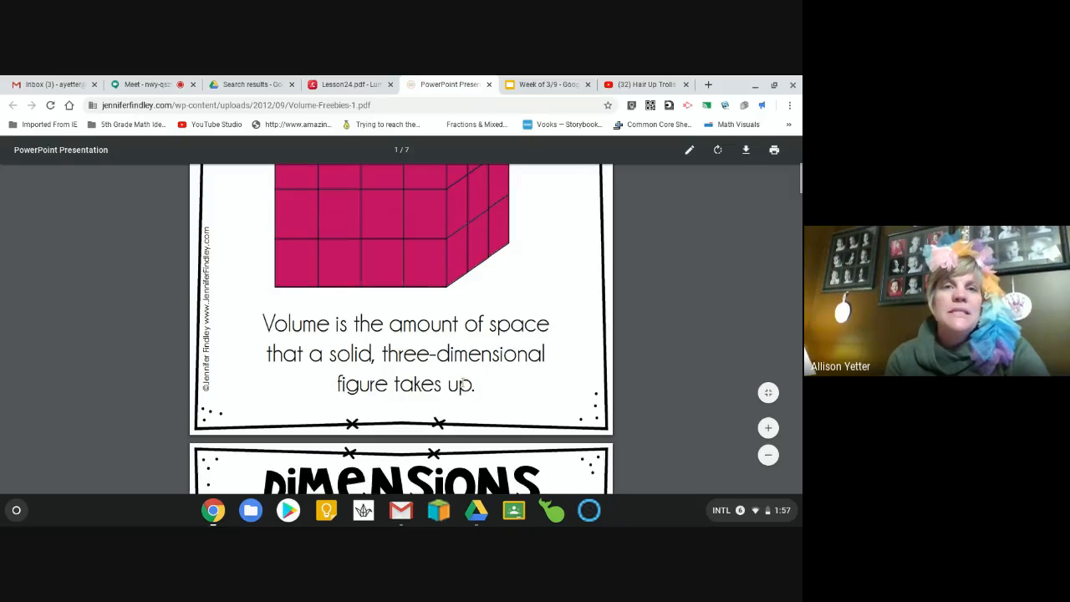
pyautogui.scroll(-3)
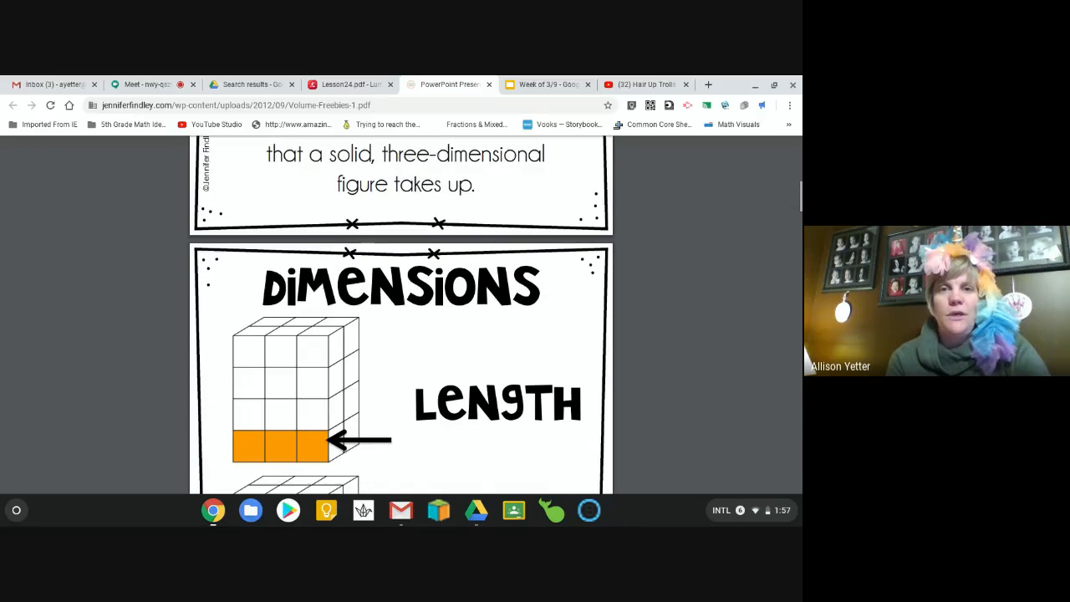
pyautogui.scroll(-3)
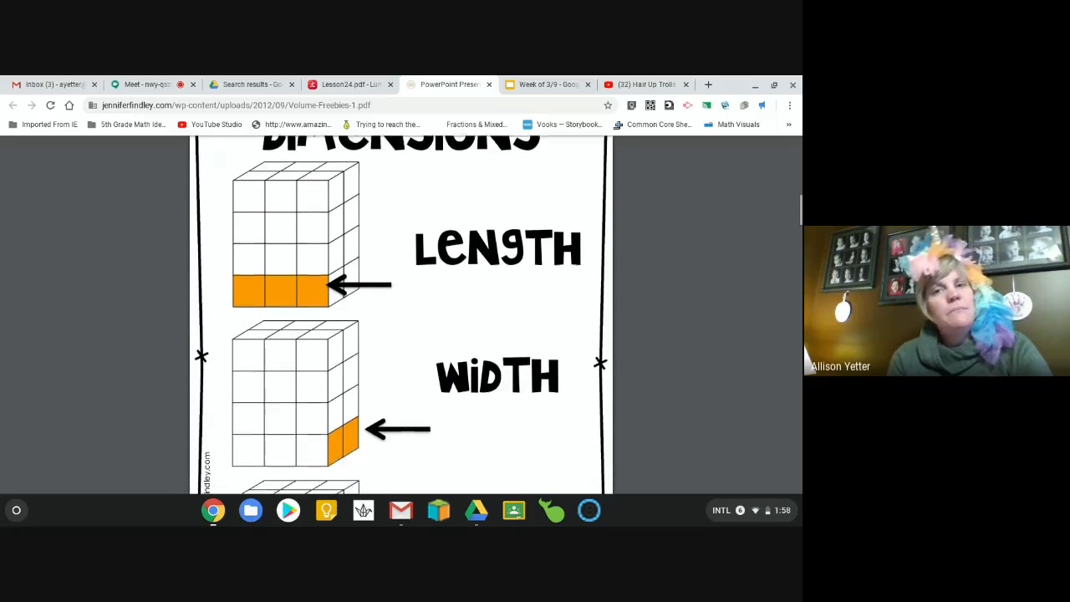
pyautogui.scroll(-3)
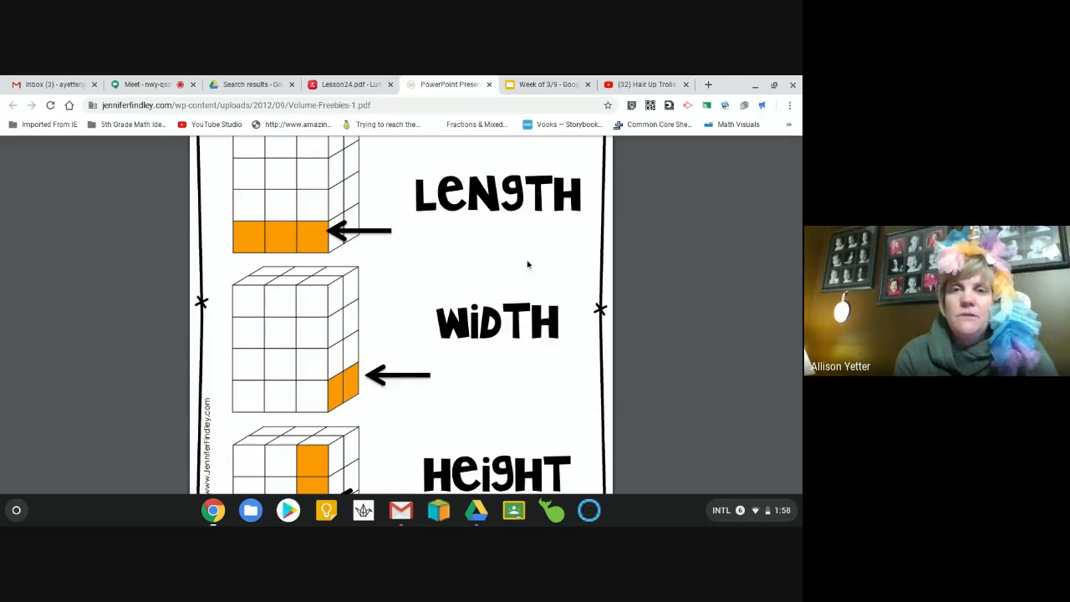
pyautogui.scroll(-3)
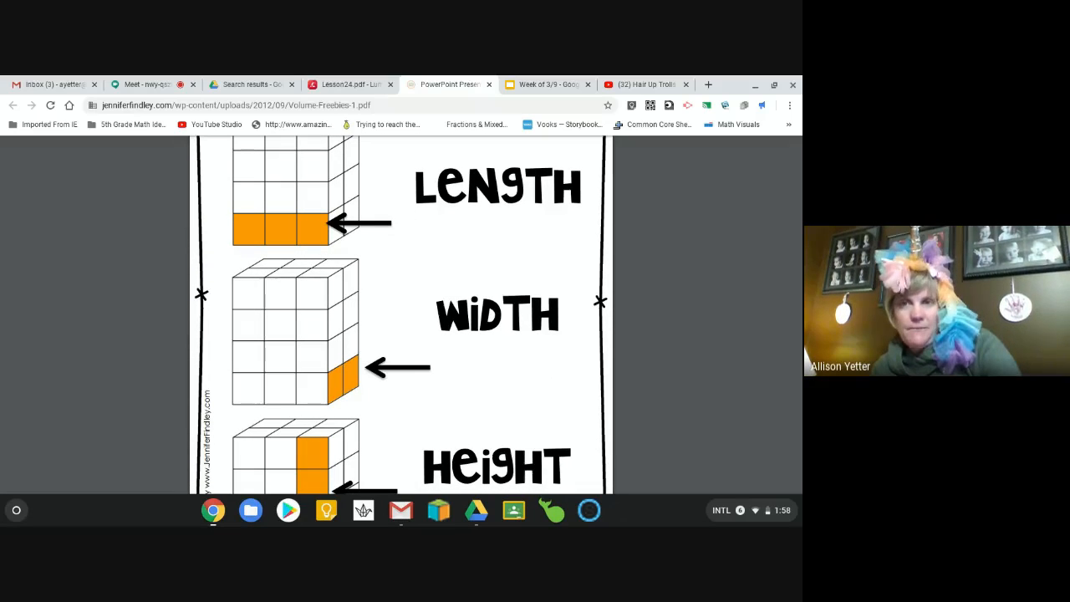
# Scroll to the volume formula page, then bring Lesson24.pdf to the front
pyautogui.scroll(-3)
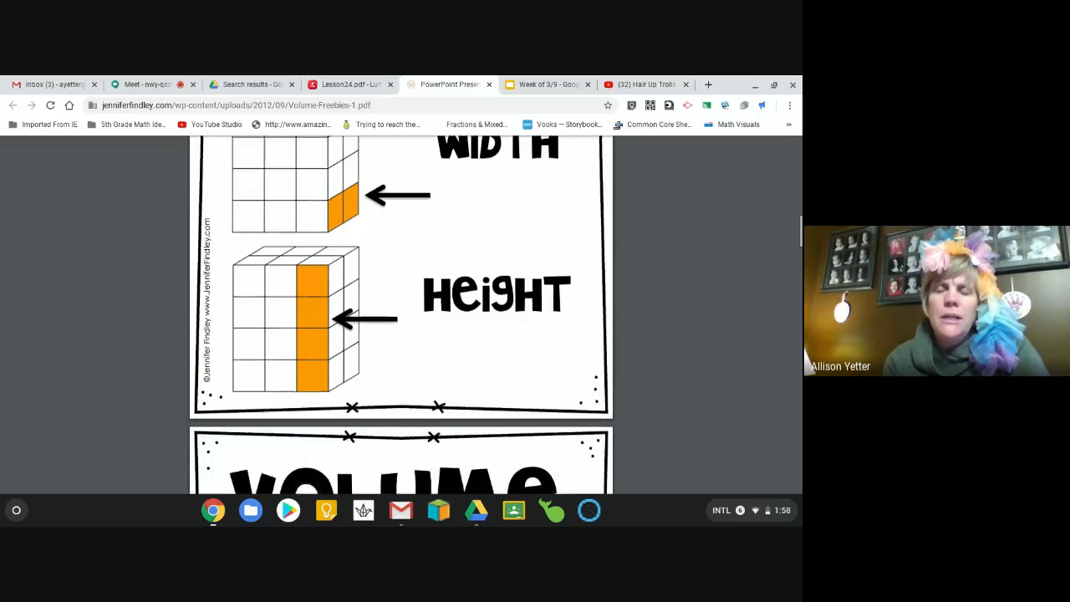
pyautogui.scroll(-3)
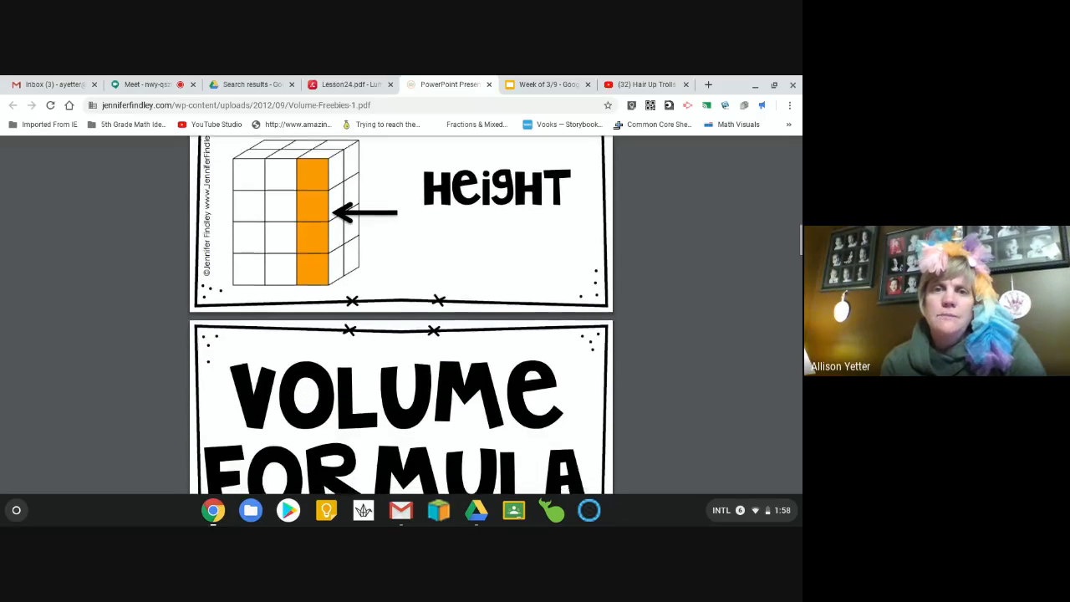
pyautogui.scroll(-3)
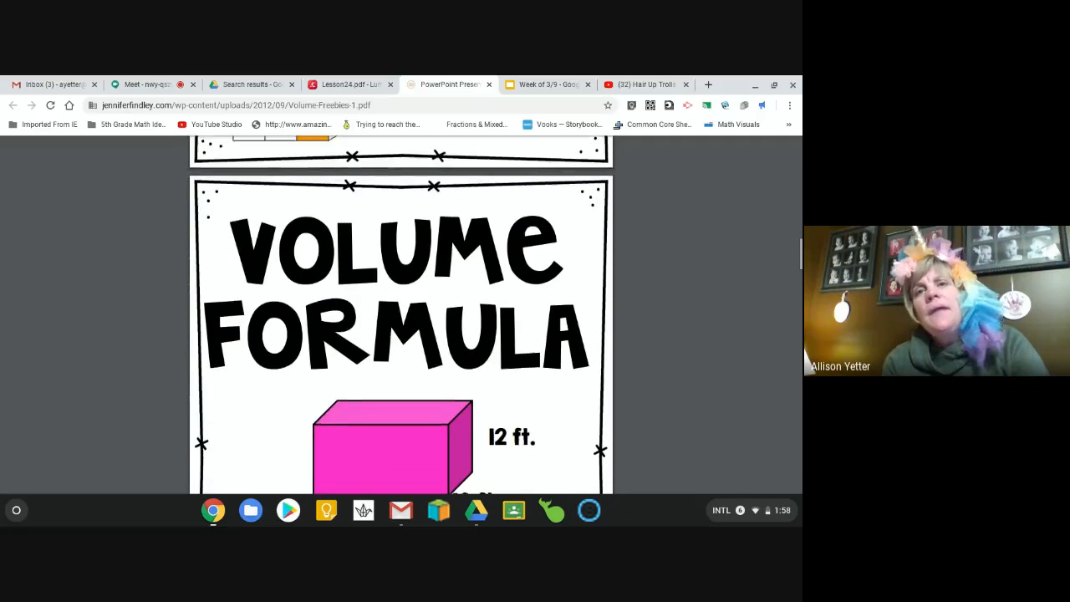
pyautogui.scroll(-3)
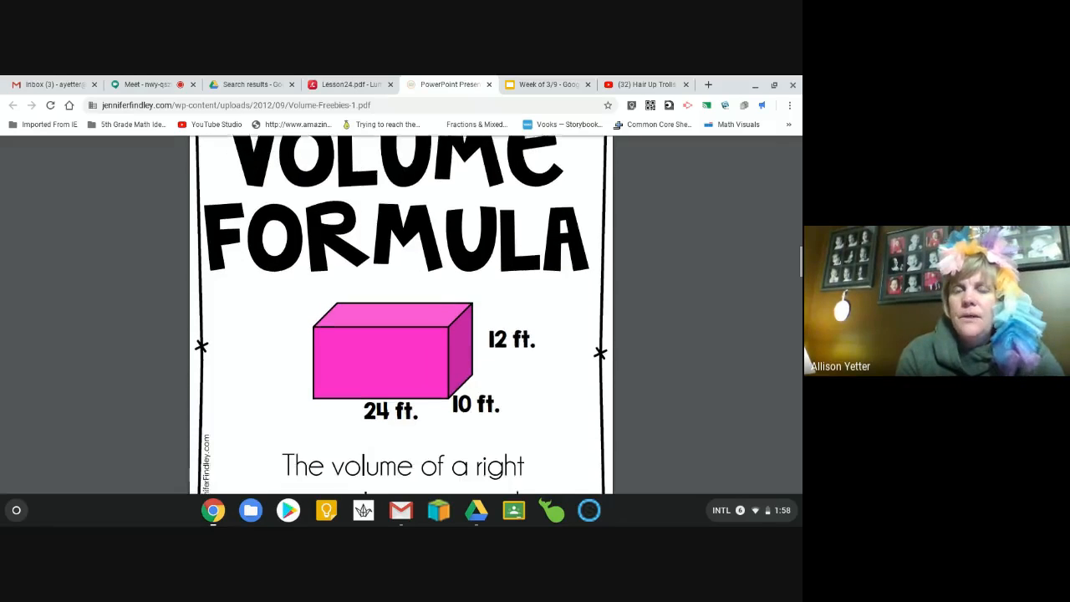
pyautogui.scroll(-3)
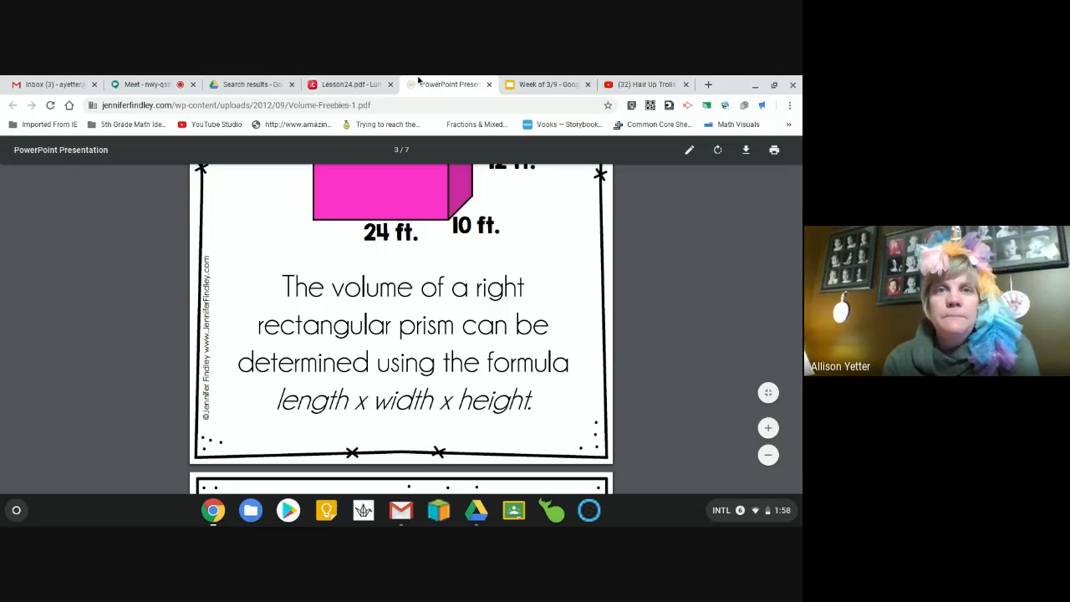
pyautogui.click(350, 84)
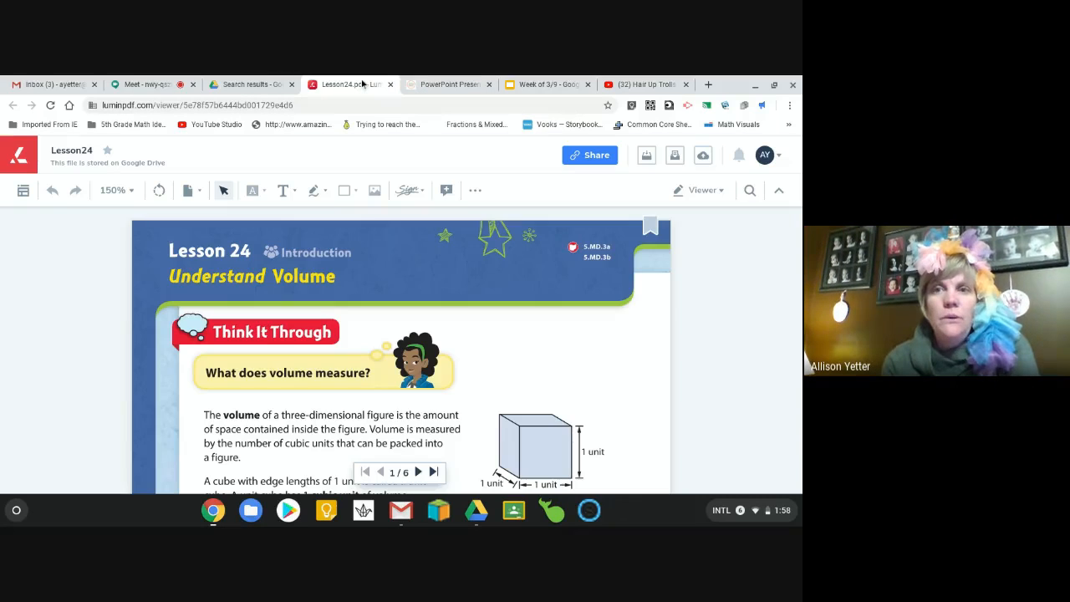
# Underline the page 1 volume definition and 'cubic units' with the red freehand pen
pyautogui.scroll(-3)
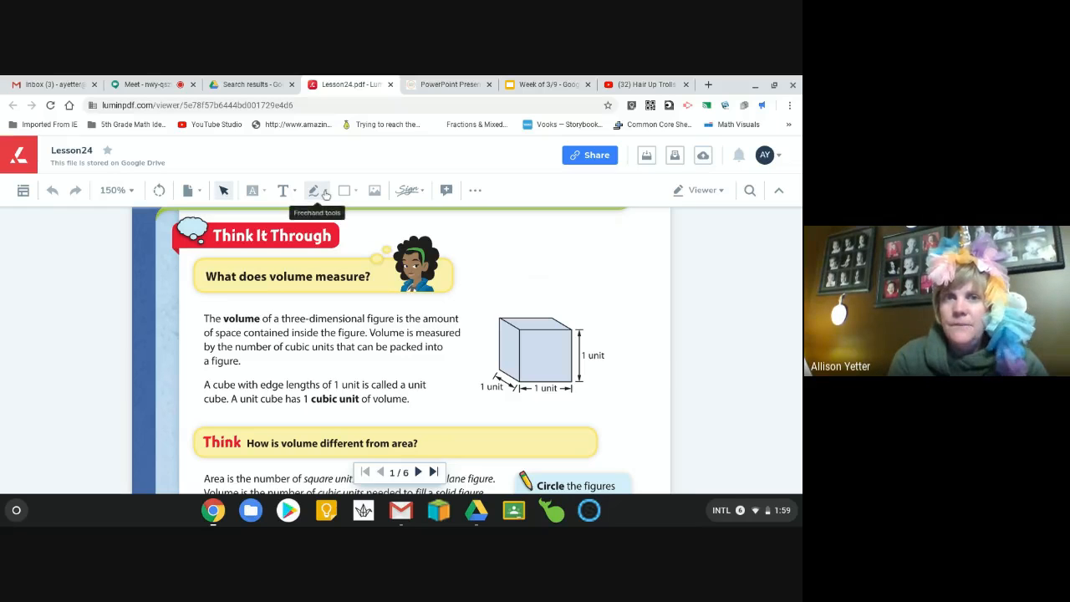
pyautogui.click(313, 190)
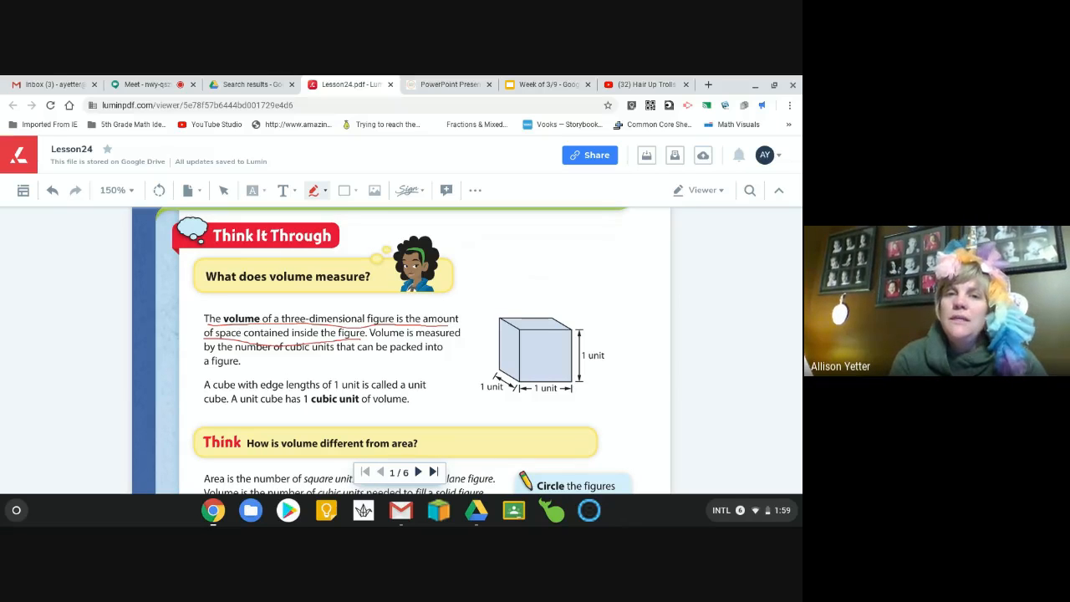
pyautogui.moveTo(291, 355)
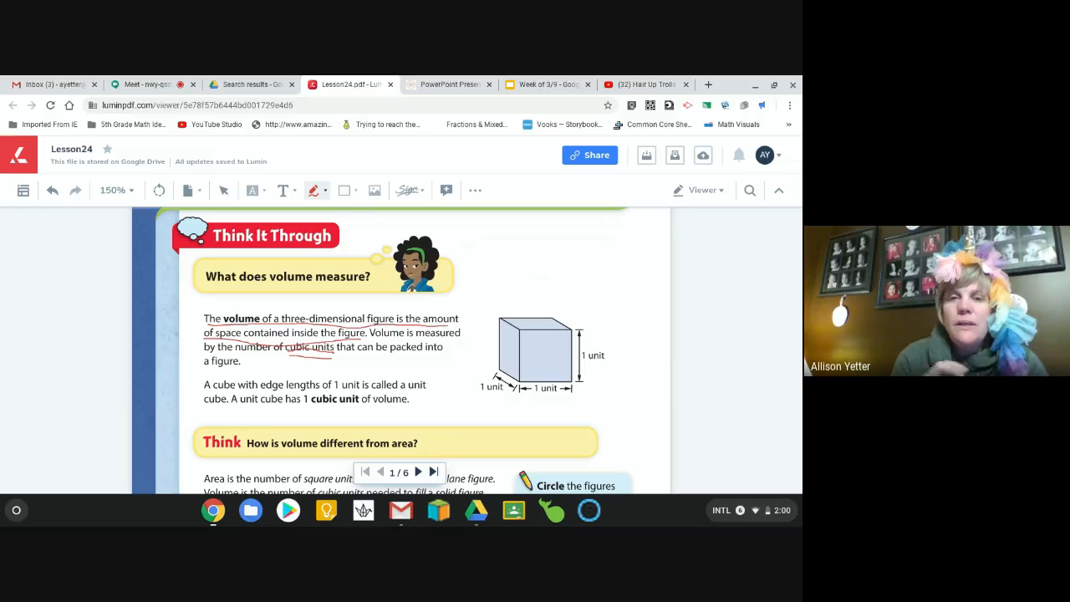
pyautogui.moveTo(511, 273)
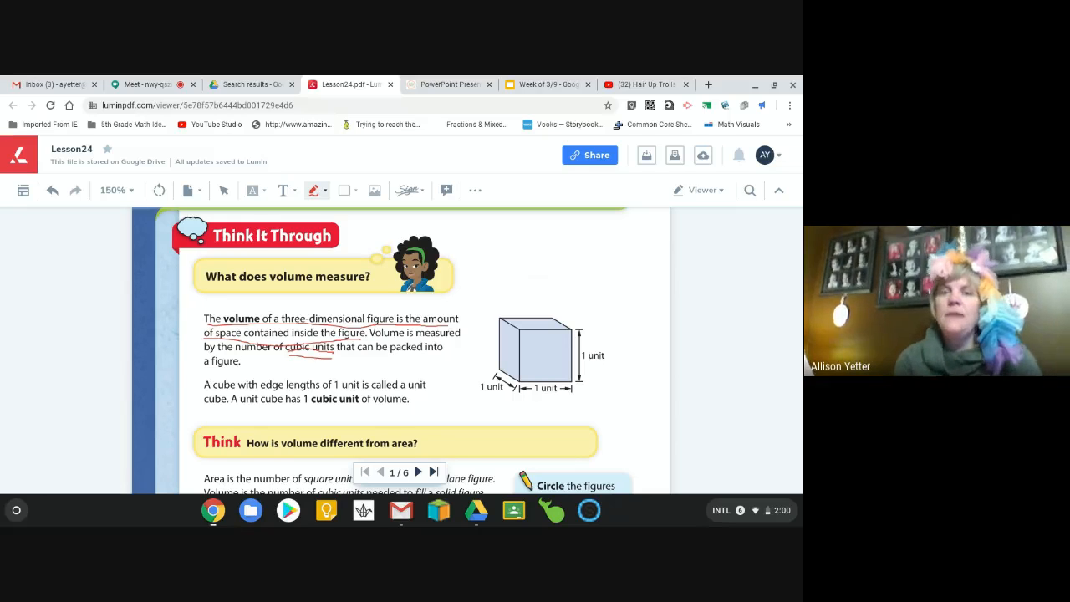
# Underline the area-versus-volume sentences and circle the unit cube and 4-cubic-unit figure
pyautogui.scroll(-3)
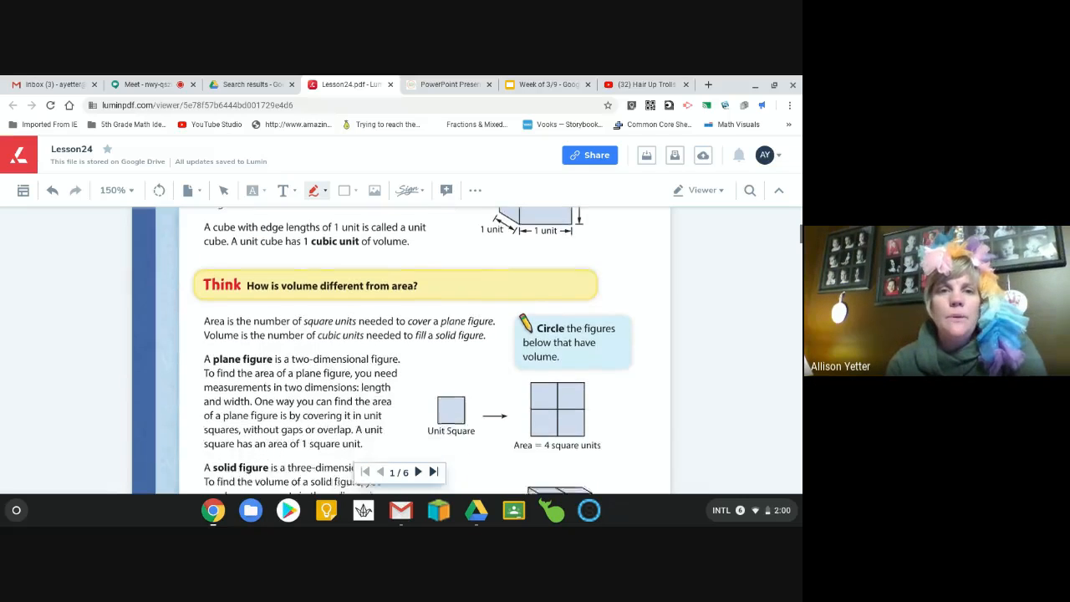
pyautogui.scroll(-3)
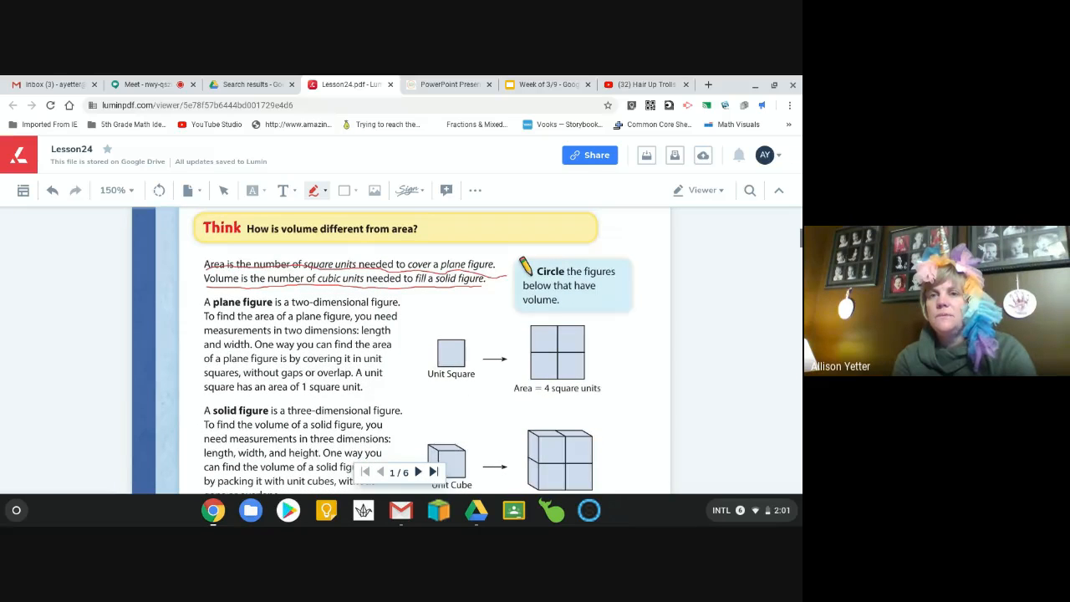
pyautogui.scroll(-3)
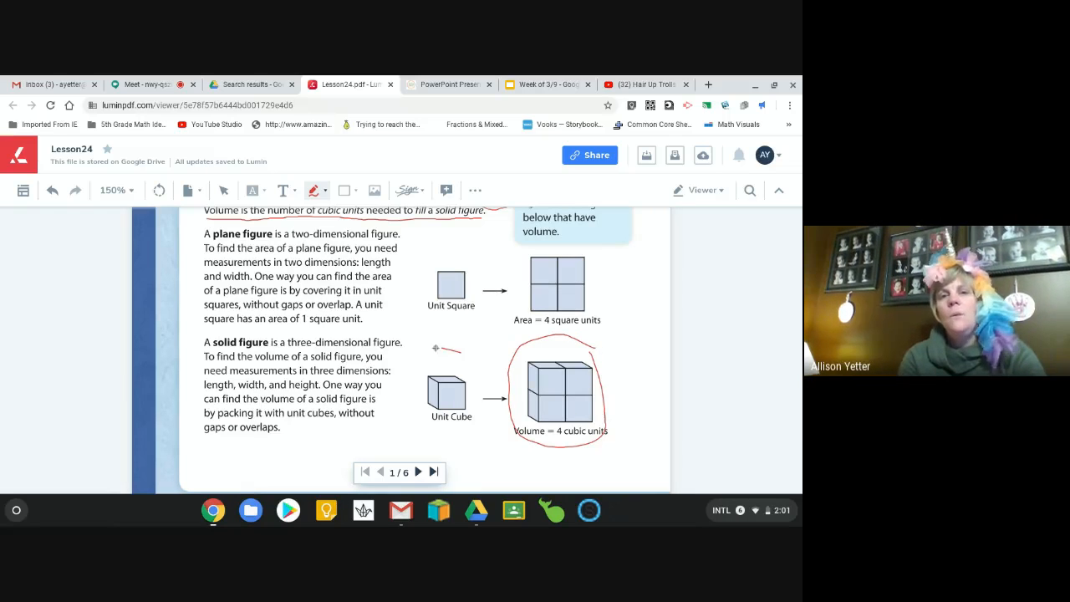
pyautogui.moveTo(463, 343); pyautogui.dragTo(452, 418)
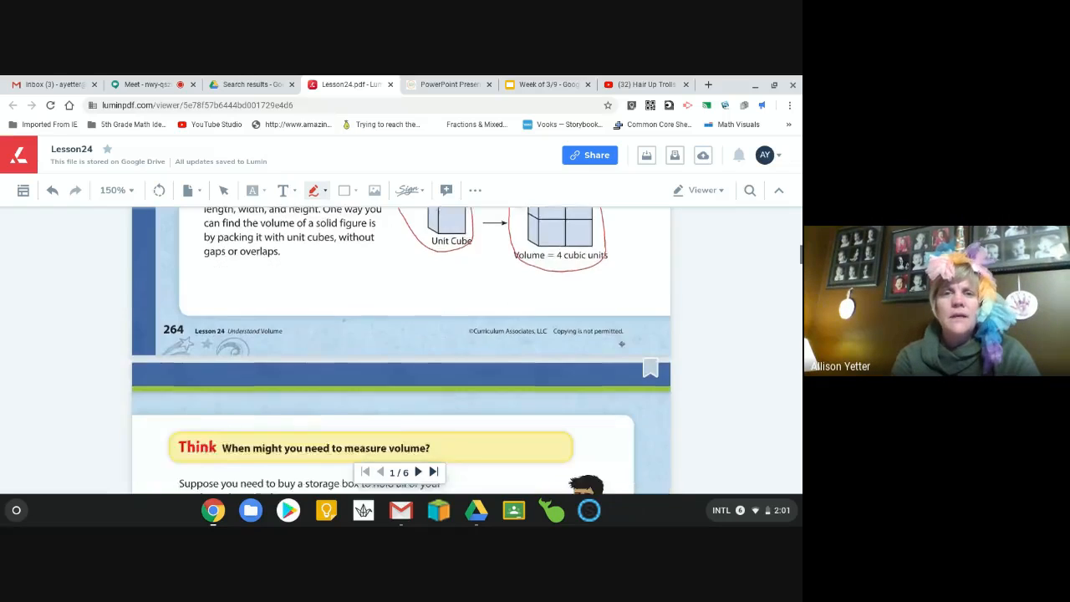
# On page 2, draw red tally marks across the cubes of the 24-cubic-unit box
pyautogui.scroll(-3)
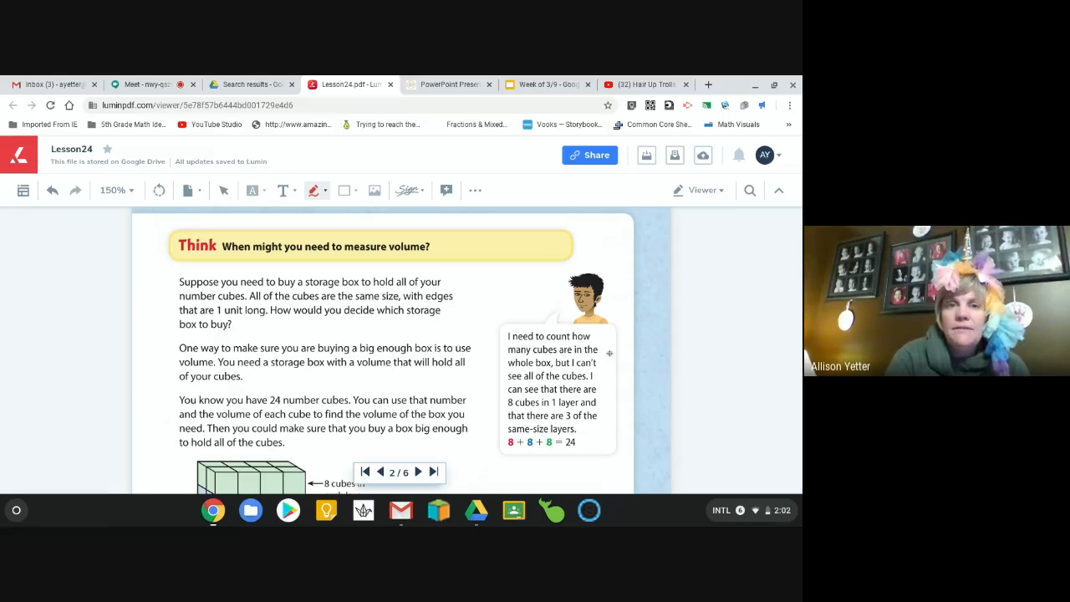
pyautogui.scroll(-3)
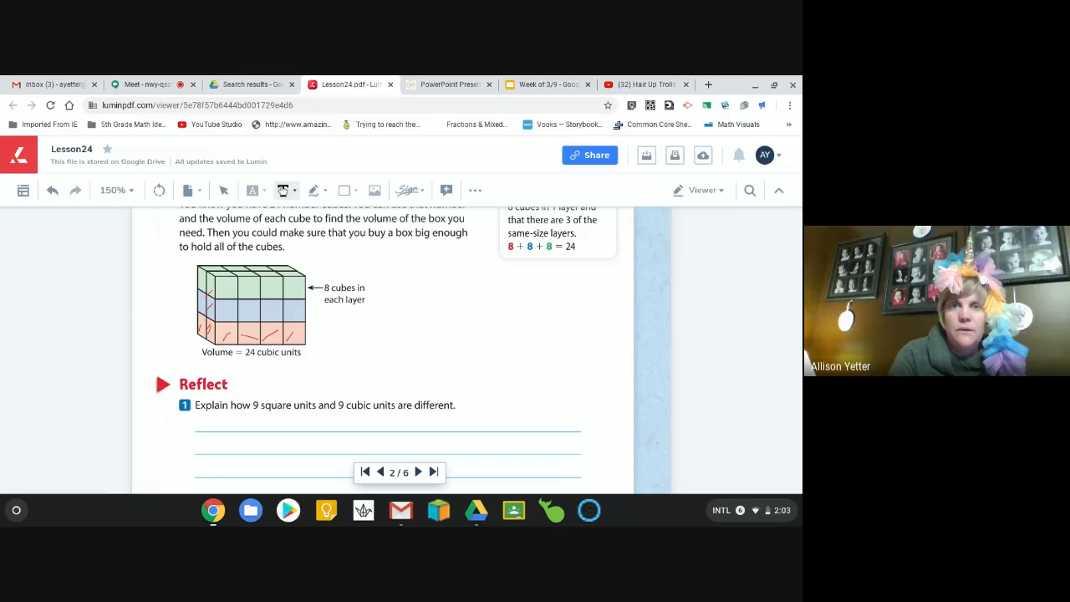
# Type the Reflect question 1 answer about 9 square units and 9 cubic units
pyautogui.click(284, 190)
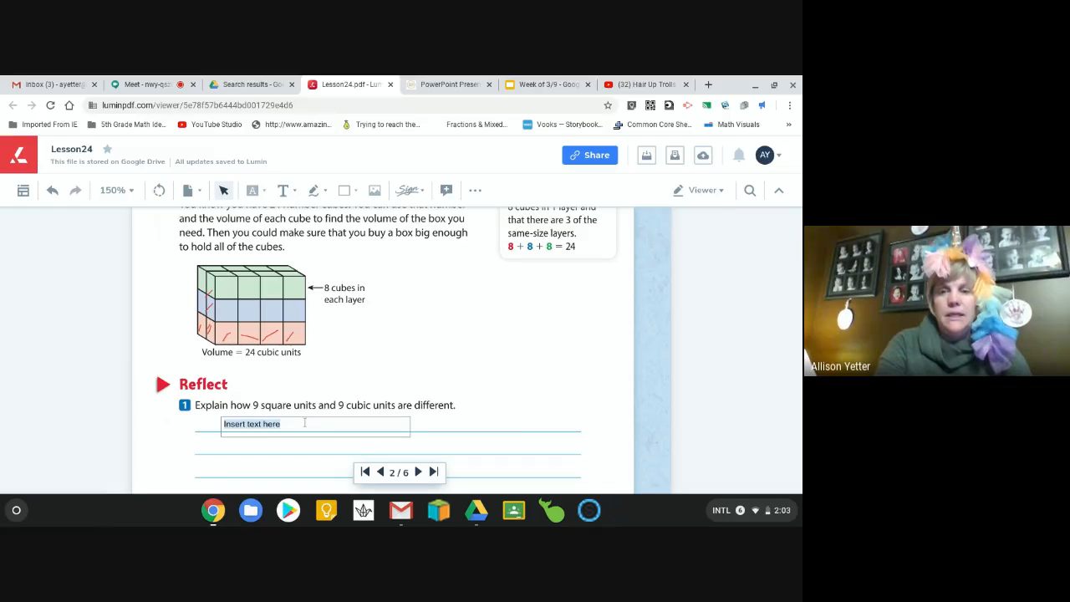
pyautogui.write('9 square units is going to show us the area.  9')
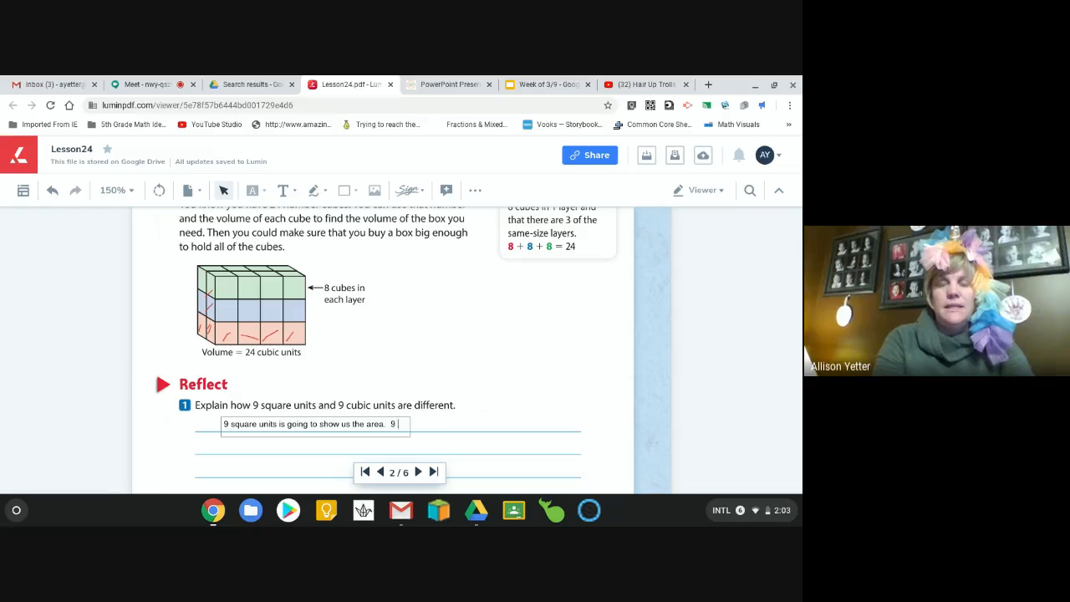
pyautogui.write('cubic')
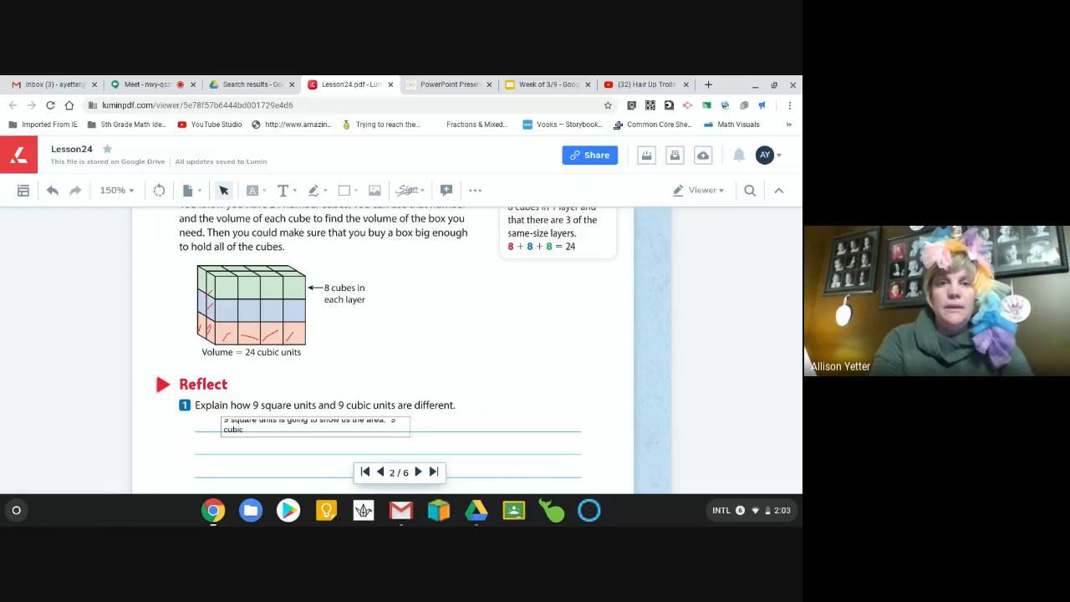
pyautogui.write('units is ogin')
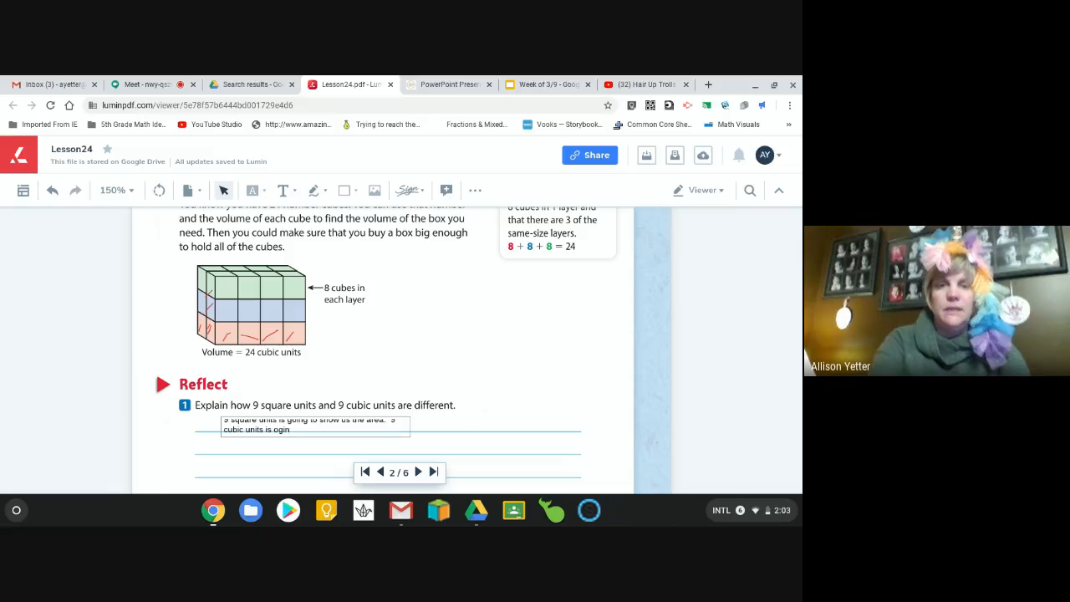
pyautogui.write('going to show us the area.')
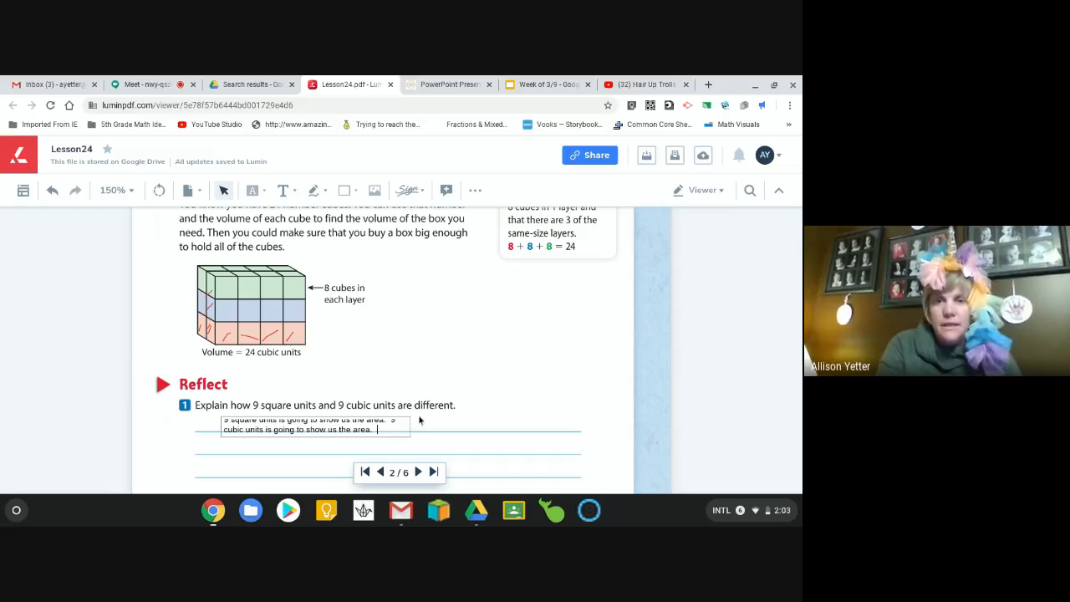
pyautogui.click(318, 427)
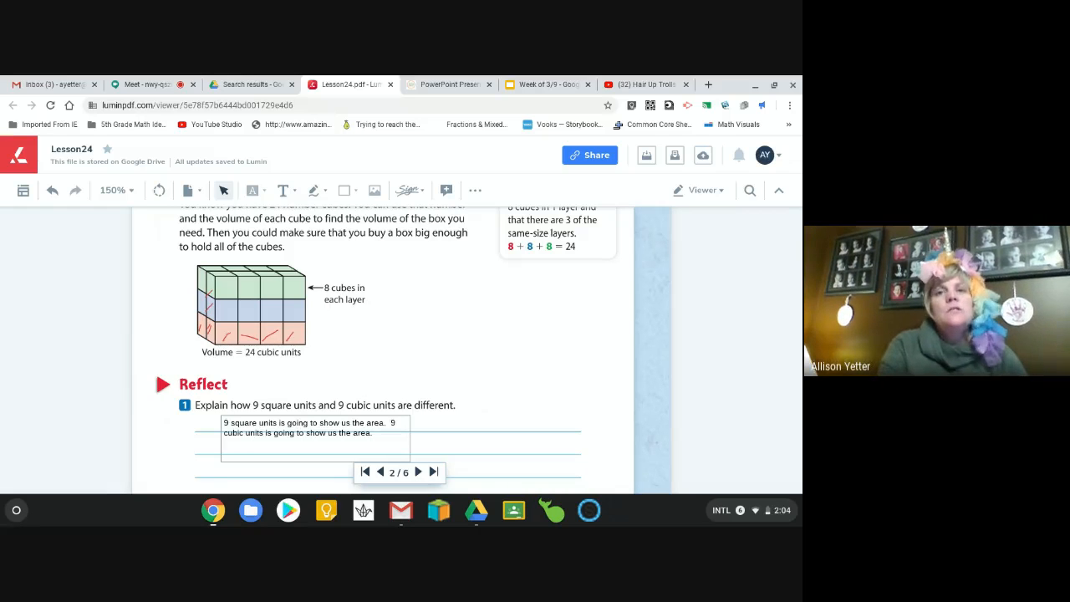
# Scroll to page 3's Let's Explore the Idea unit-cube prism problems
pyautogui.scroll(-3)
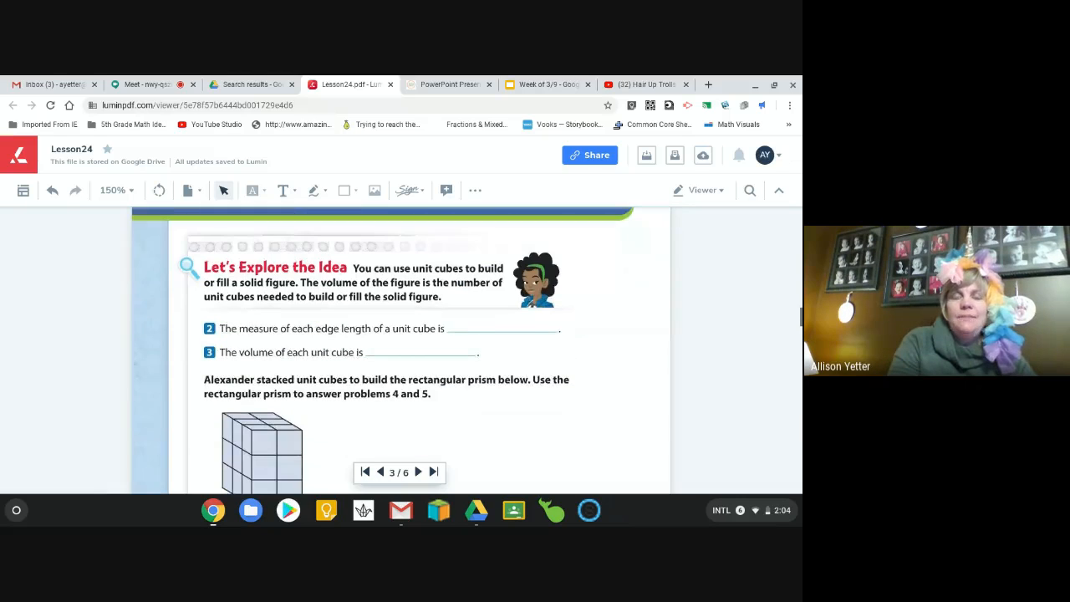
pyautogui.scroll(-3)
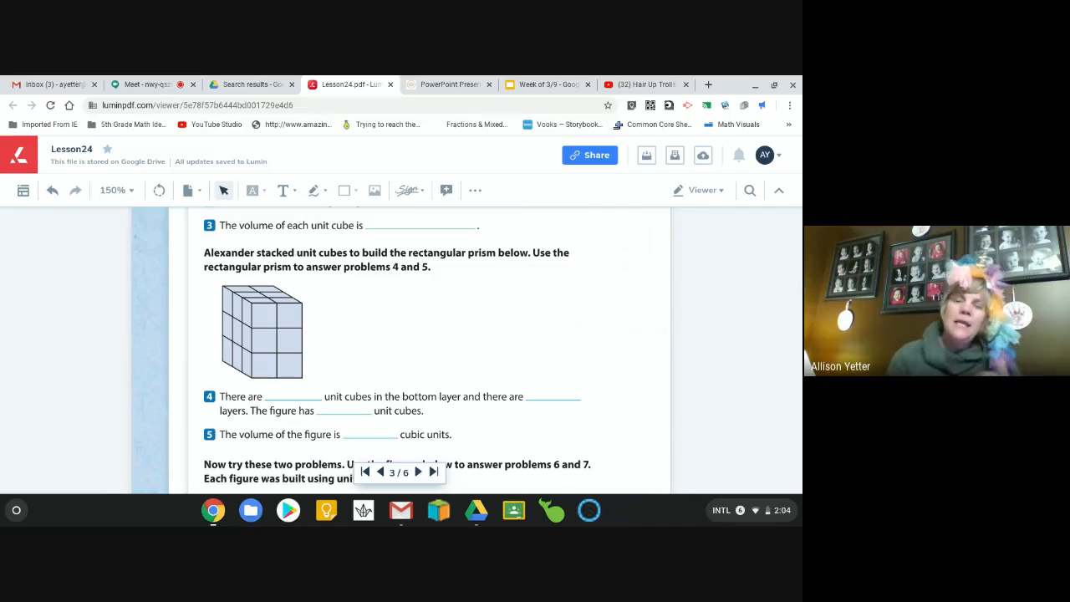
pyautogui.scroll(-3)
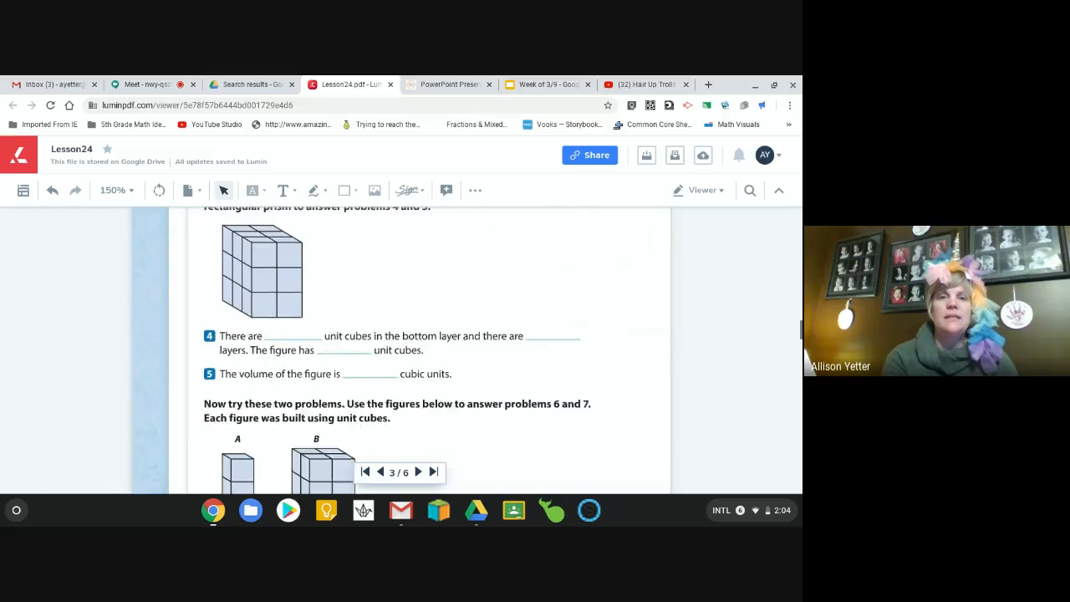